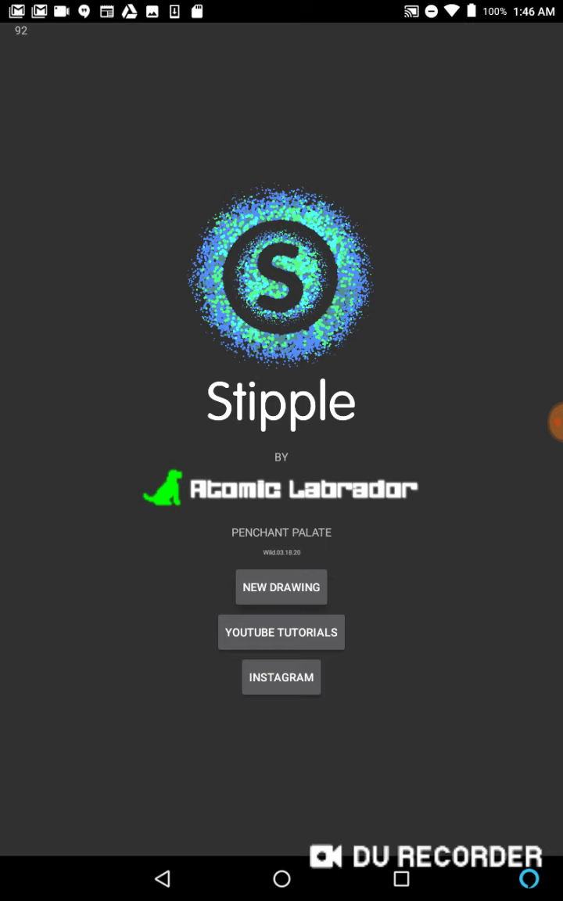
# - Create a new Stipple drawing with gray dot colour on a black background
pyautogui.click(281, 587)
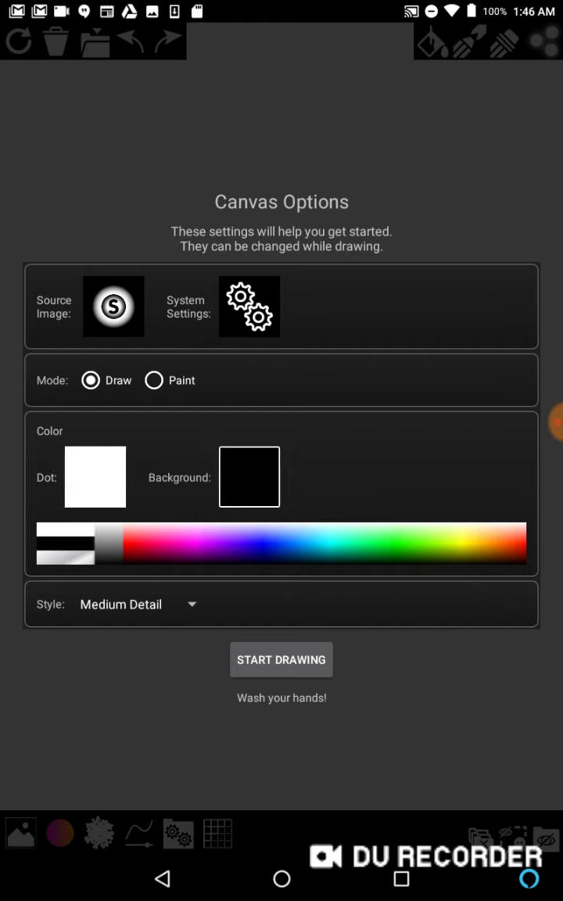
pyautogui.click(94, 476)
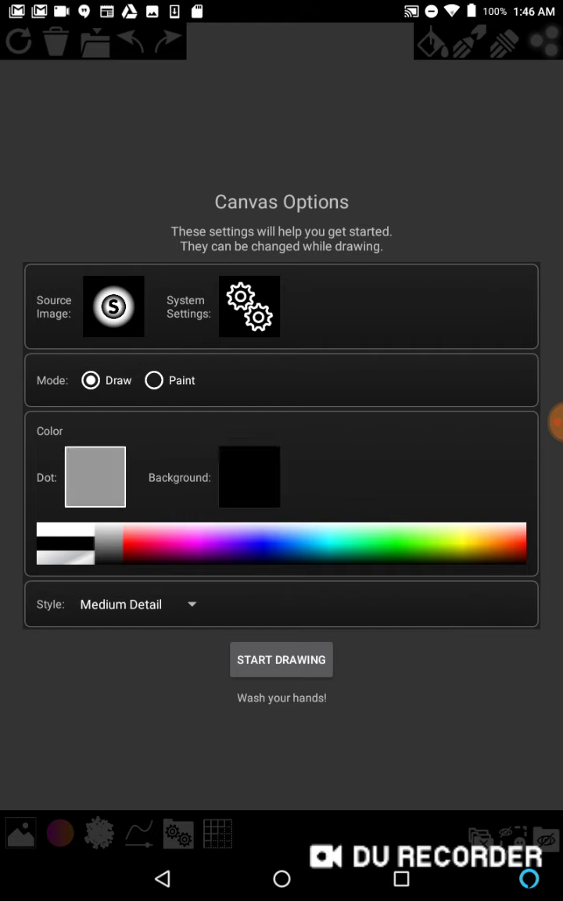
pyautogui.click(302, 646)
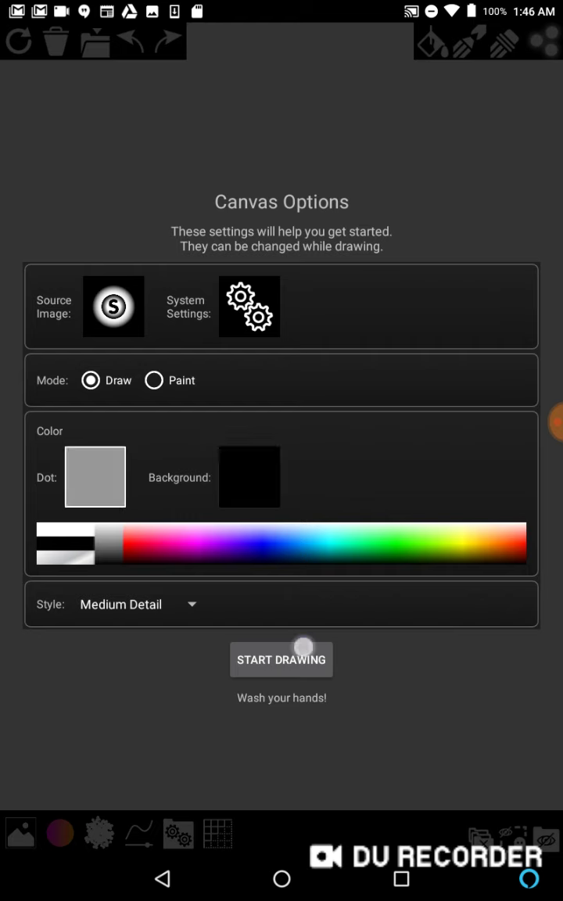
pyautogui.click(281, 659)
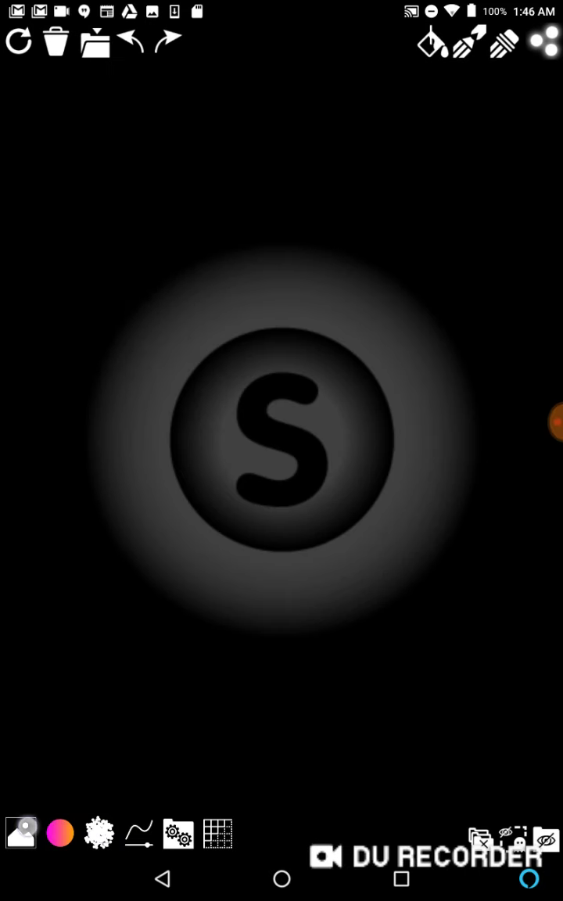
# - Hide the source image to leave a plain black canvas and show the 90-column grid settings
pyautogui.click(20, 832)
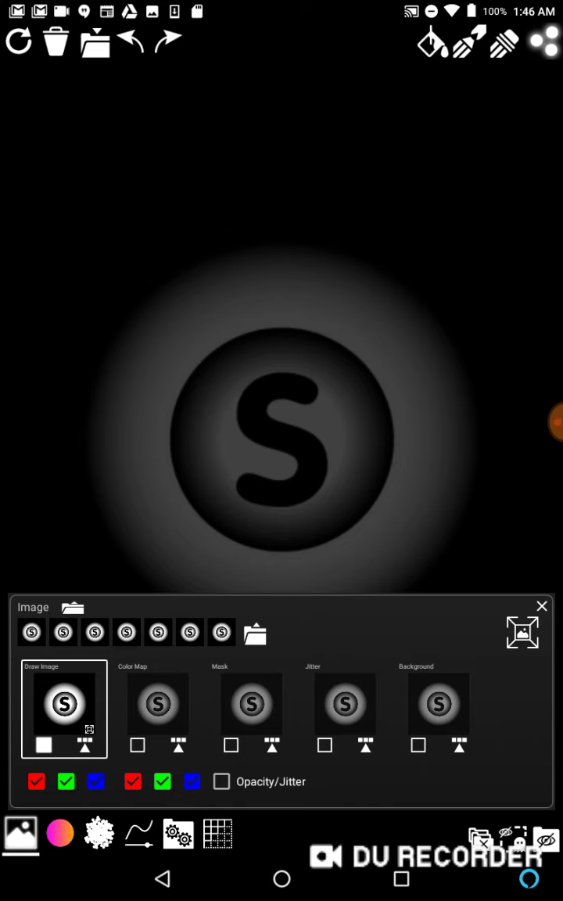
pyautogui.click(98, 832)
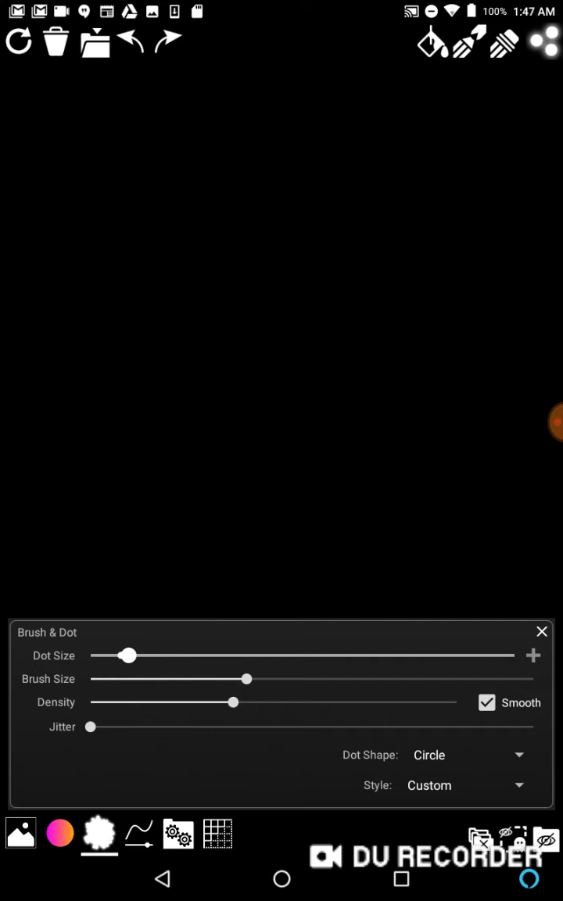
pyautogui.click(217, 833)
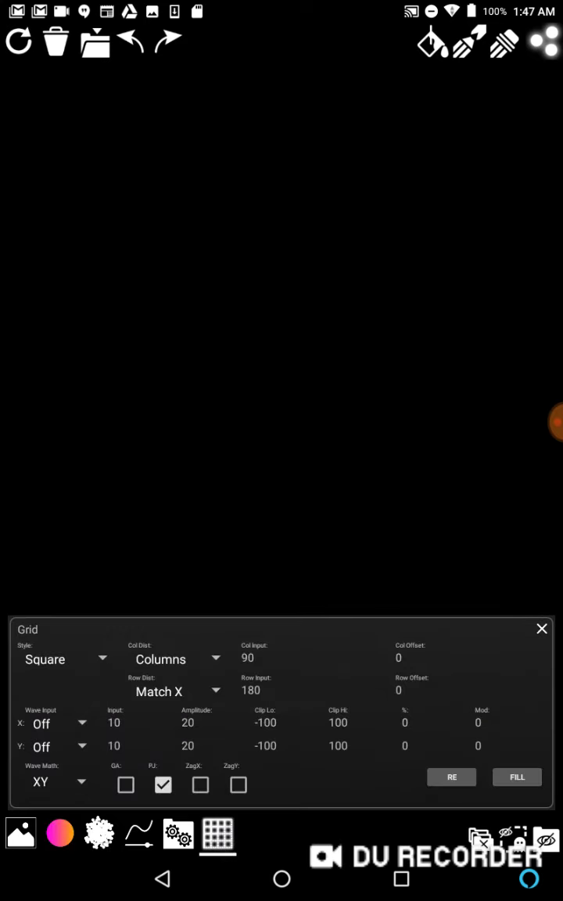
# - Fill the canvas with gray vertical and horizontal lines using 25-pixel column and row gaps
pyautogui.click(160, 659)
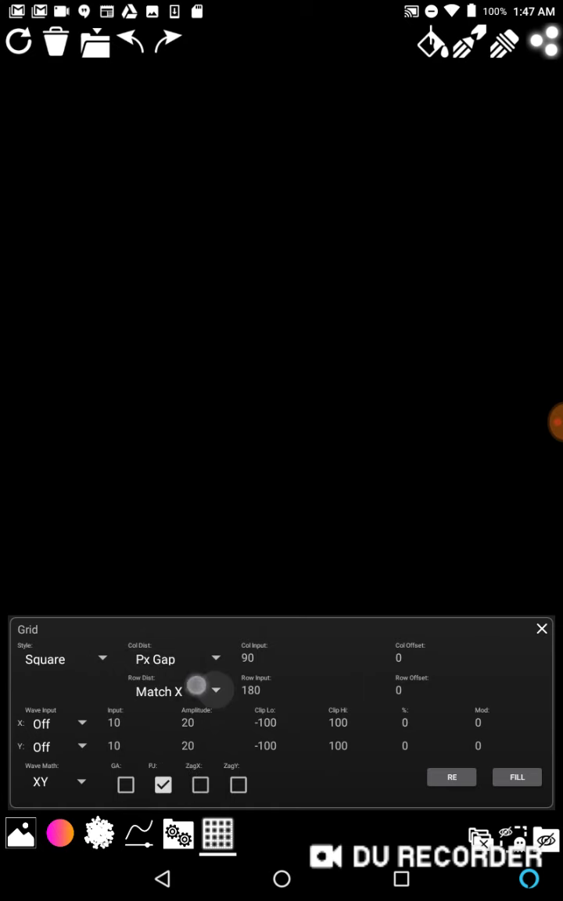
pyautogui.click(168, 691)
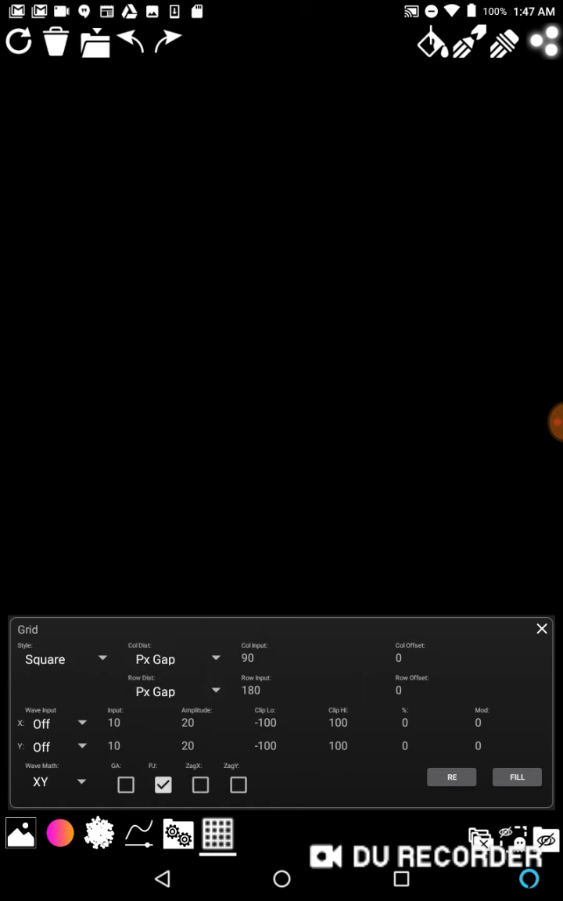
pyautogui.click(315, 658)
pyautogui.write('25')
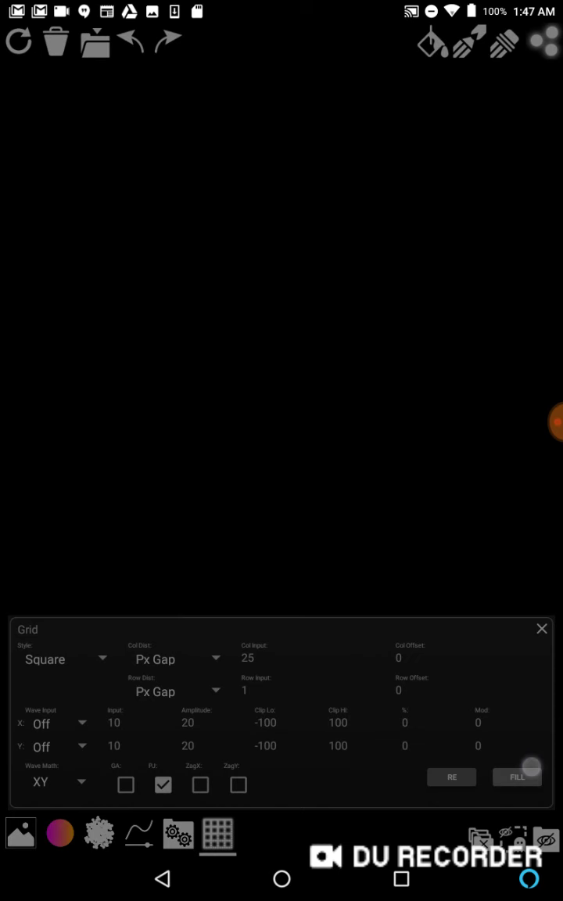
pyautogui.click(516, 776)
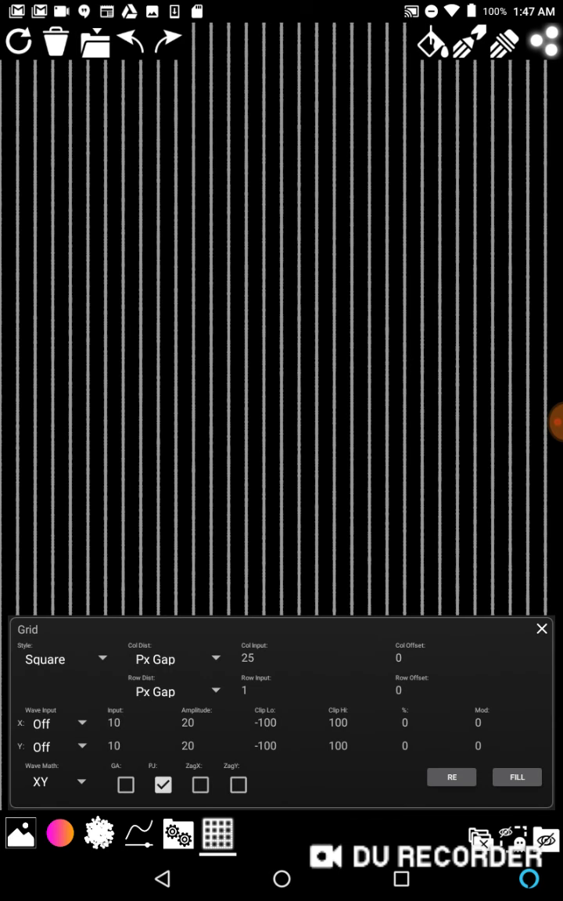
pyautogui.click(317, 689)
pyautogui.write('25')
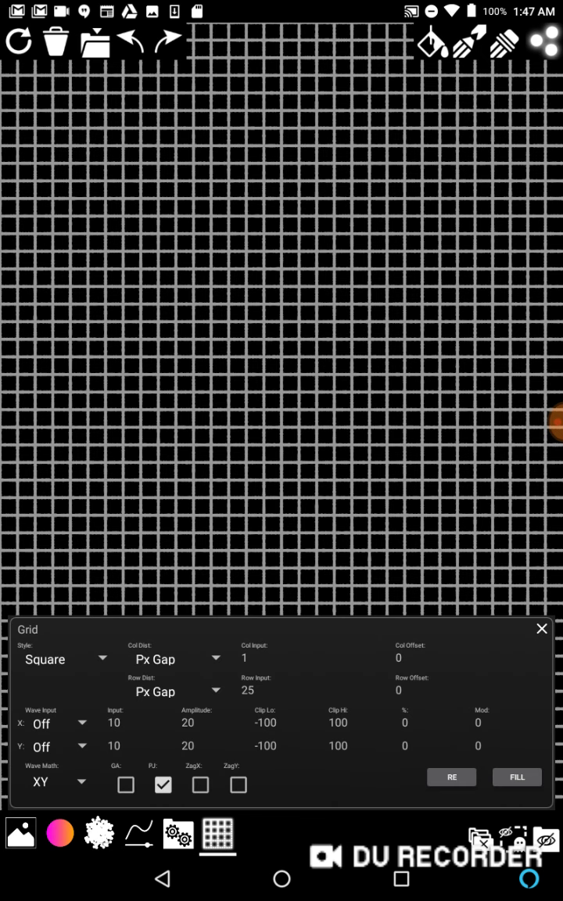
pyautogui.click(253, 658)
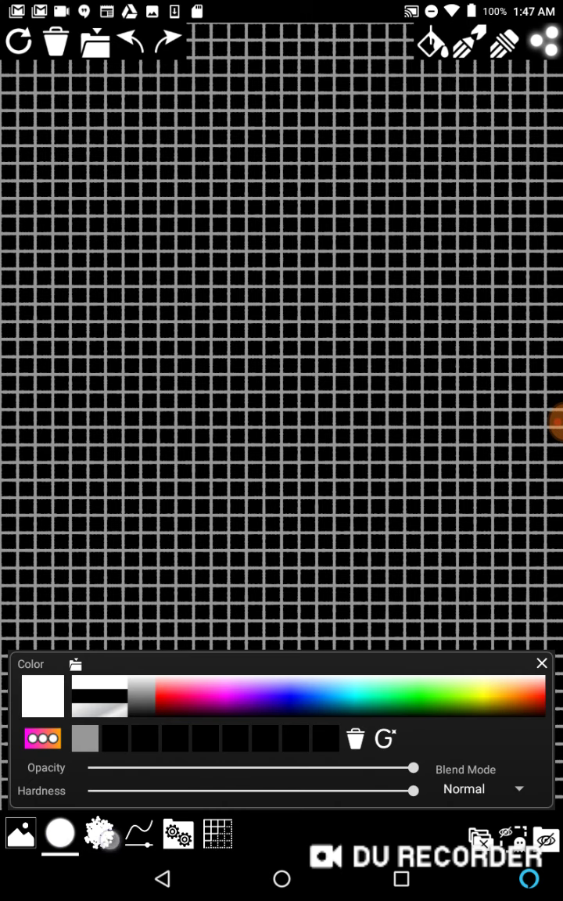
# - Enlarge the dots, fill white dots at the 25/25 grid intersections, and start picking a photo
pyautogui.click(99, 833)
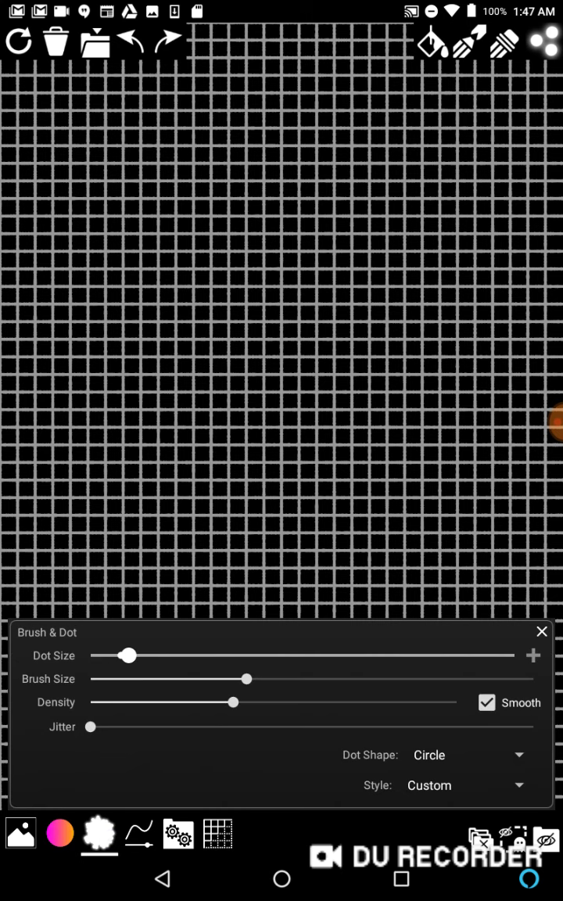
pyautogui.moveTo(130, 655); pyautogui.dragTo(143, 655)
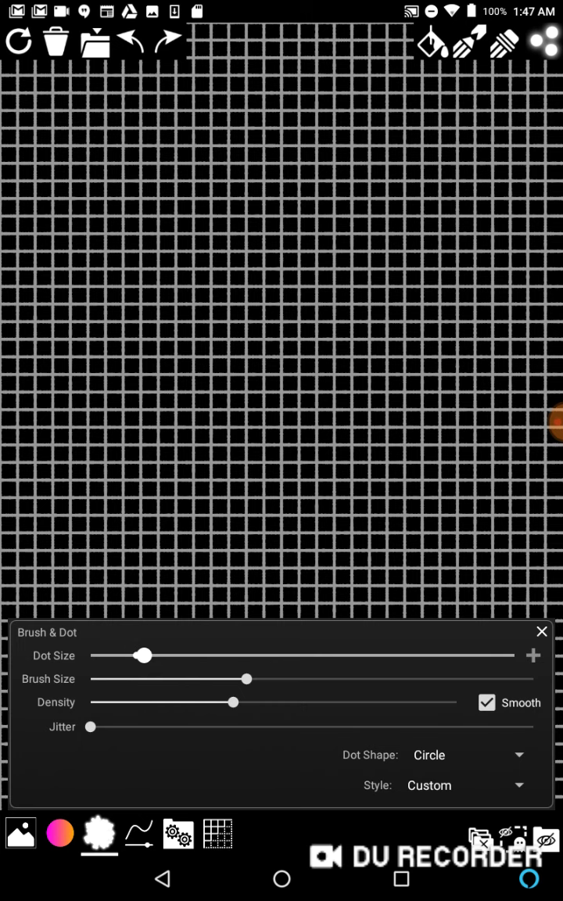
pyautogui.click(218, 832)
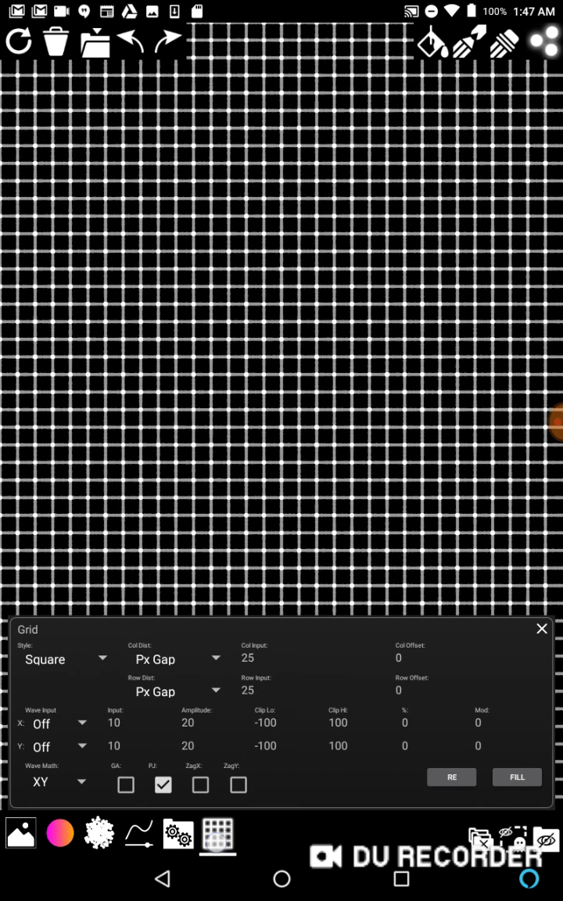
pyautogui.click(541, 628)
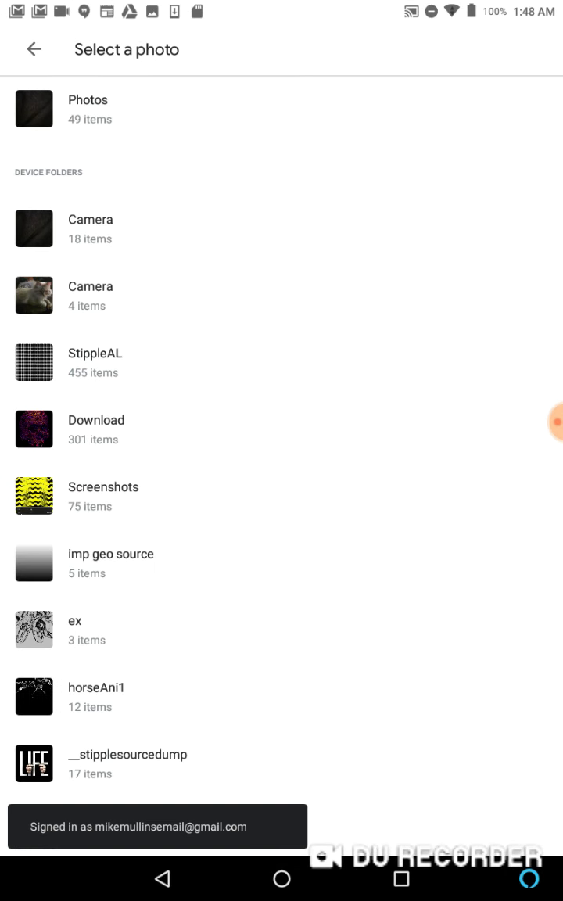
# - Load the brown skull photo from the Google Photos album as the draw image
pyautogui.click(35, 107)
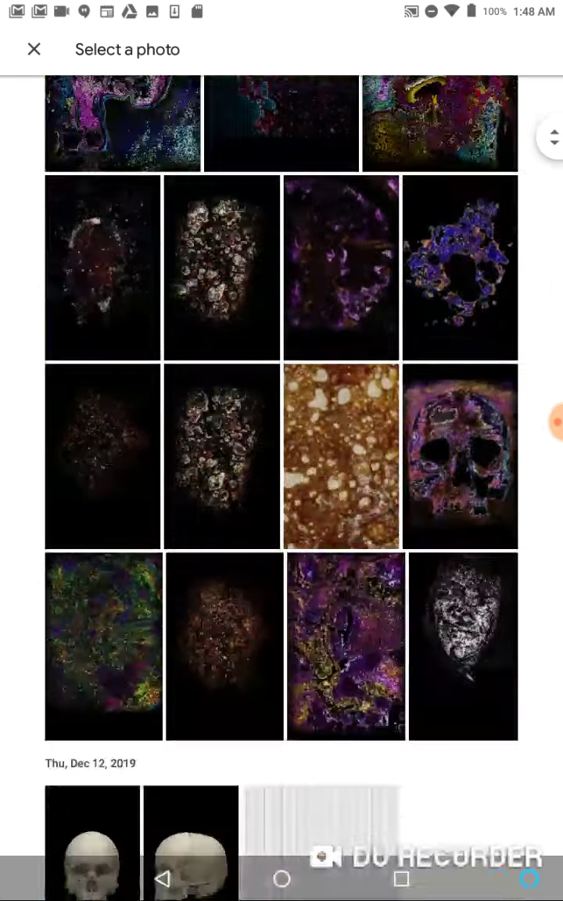
pyautogui.scroll(-3)
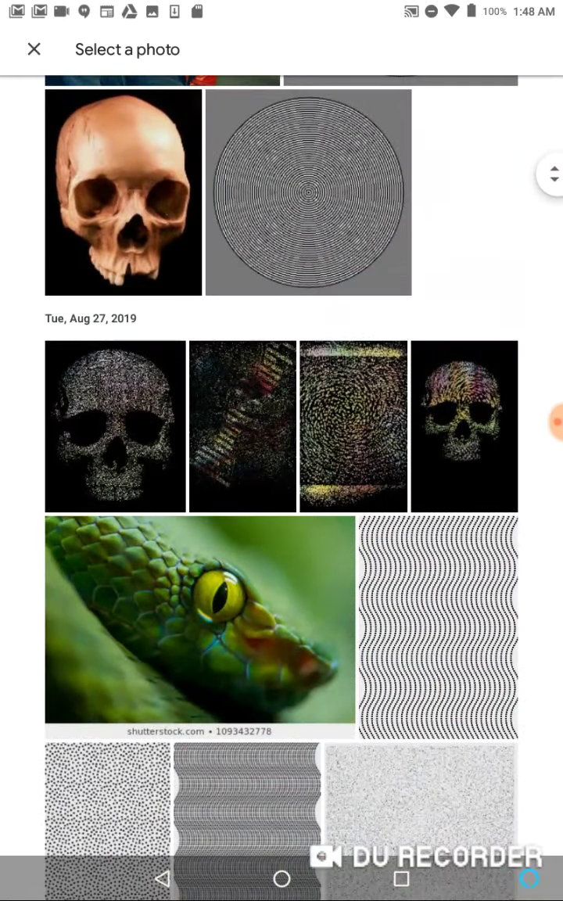
pyautogui.click(122, 193)
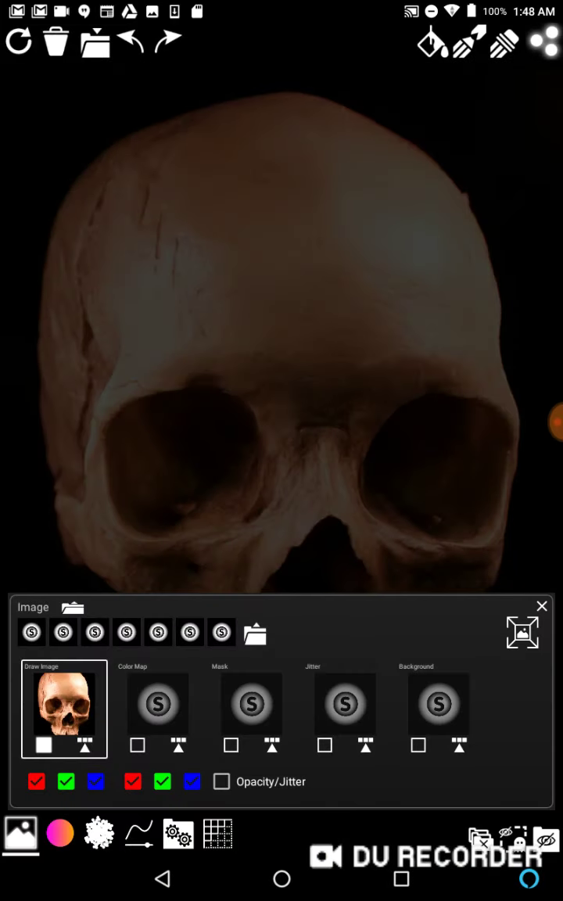
# - Set the dots to gray with a small-minimum, larger-maximum dot size range
pyautogui.click(138, 834)
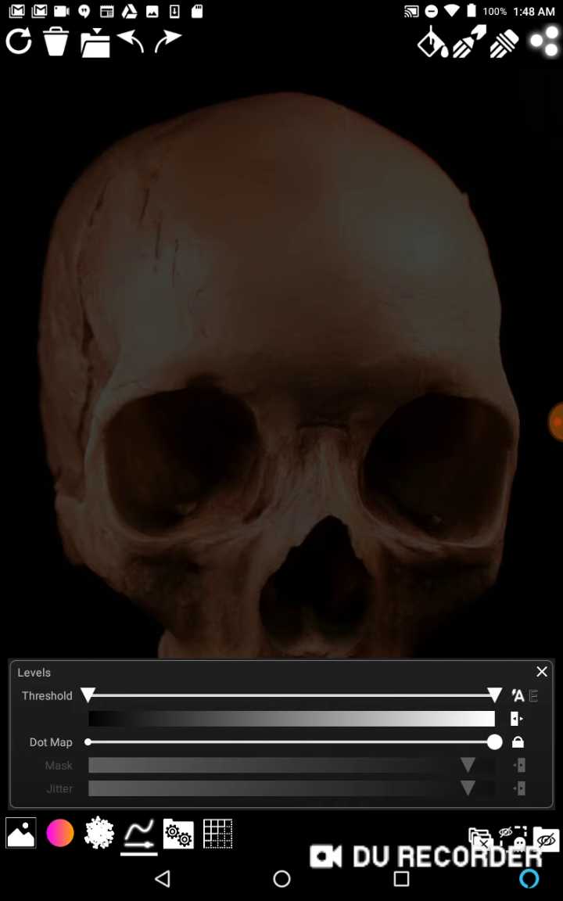
pyautogui.click(59, 831)
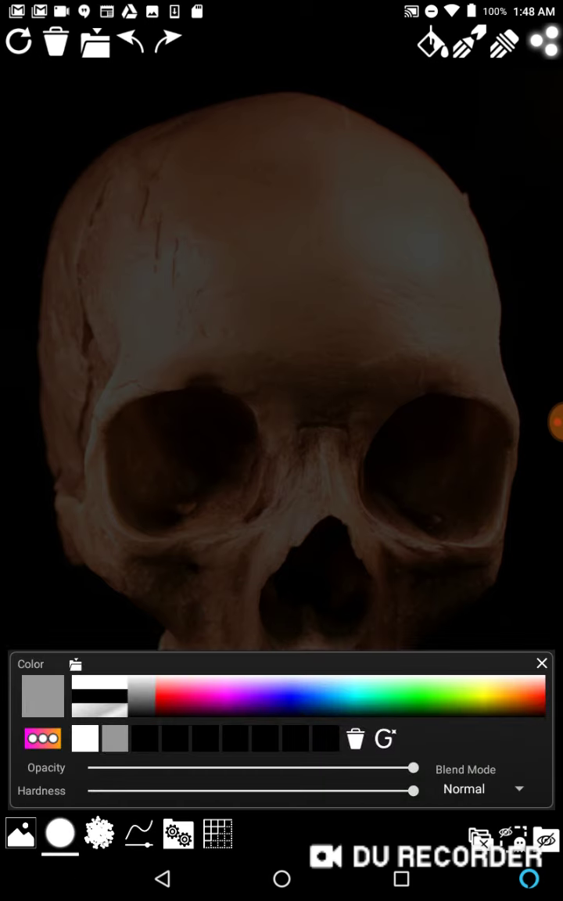
pyautogui.click(99, 832)
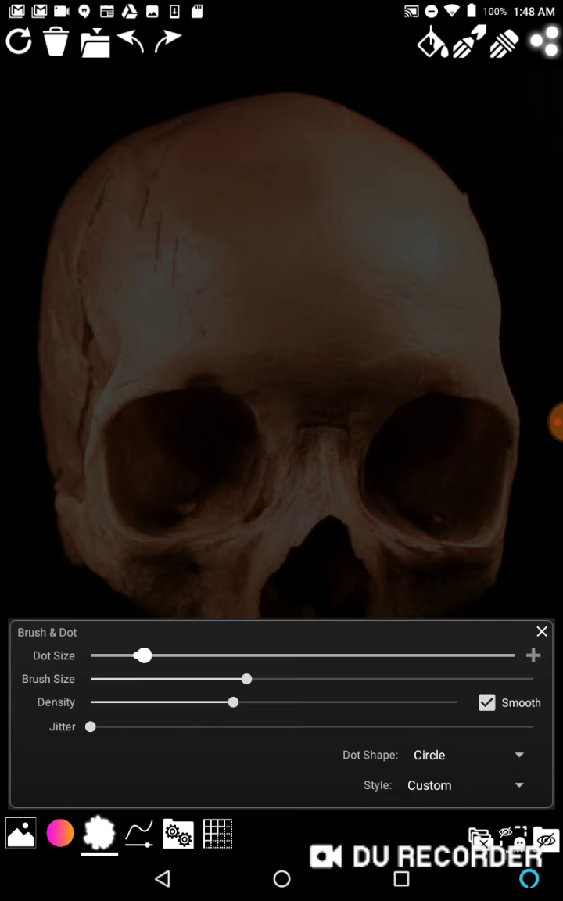
pyautogui.moveTo(92, 726); pyautogui.dragTo(117, 722)
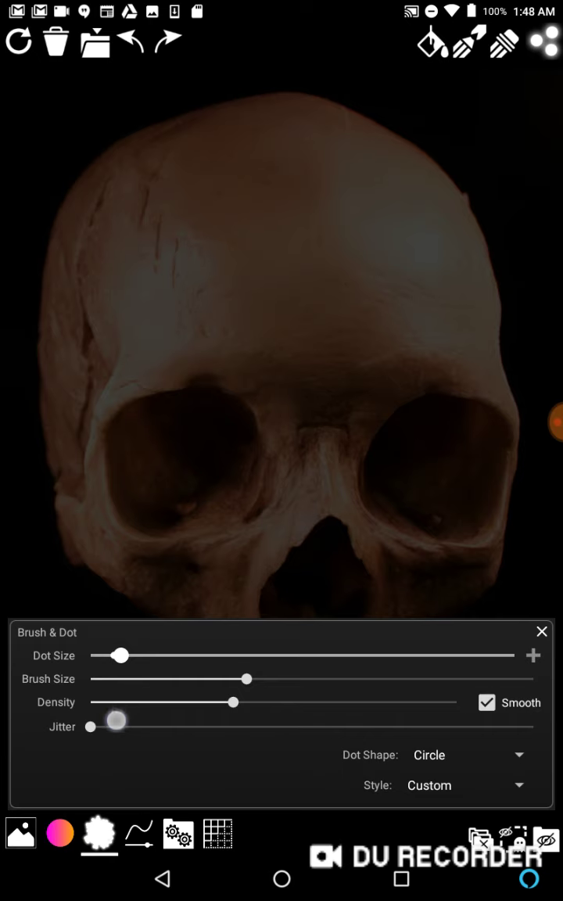
pyautogui.moveTo(121, 656); pyautogui.dragTo(153, 655)
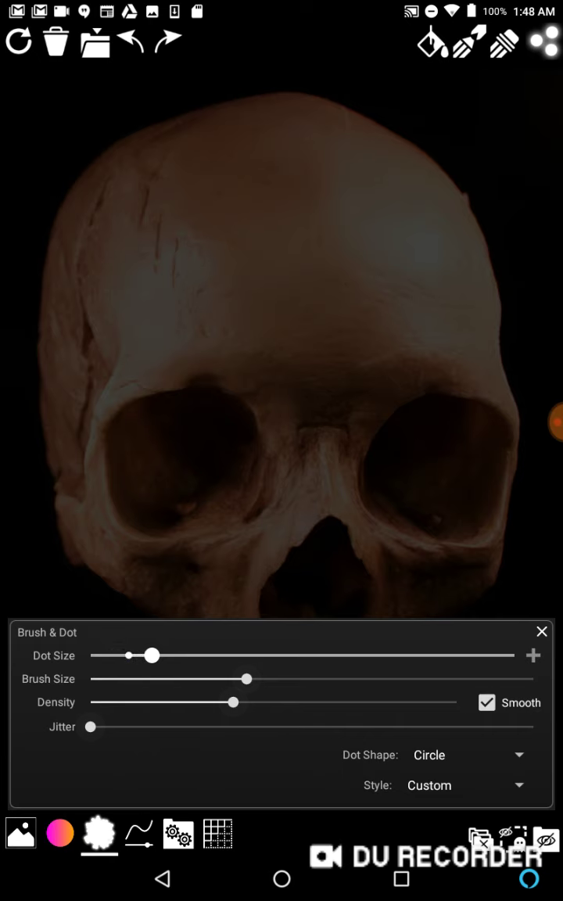
pyautogui.moveTo(153, 654); pyautogui.dragTo(162, 654)
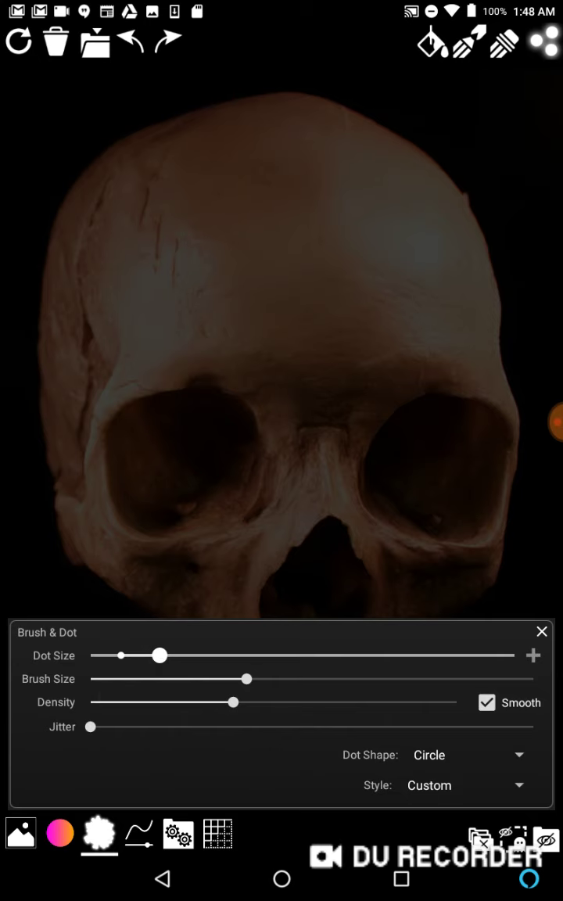
pyautogui.click(216, 833)
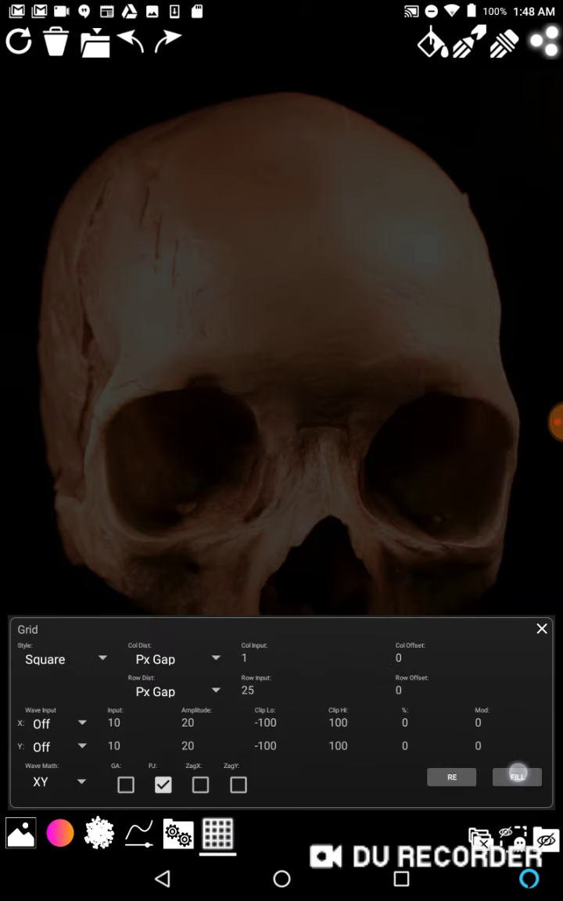
# - Fill gray horizontal and vertical lines at 25-pixel gaps over the skull photo
pyautogui.click(517, 777)
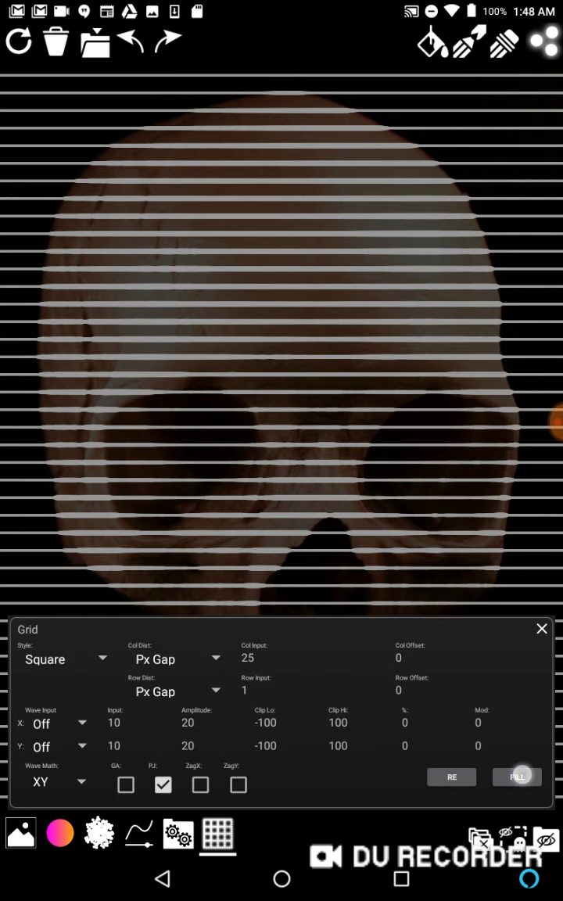
pyautogui.click(517, 777)
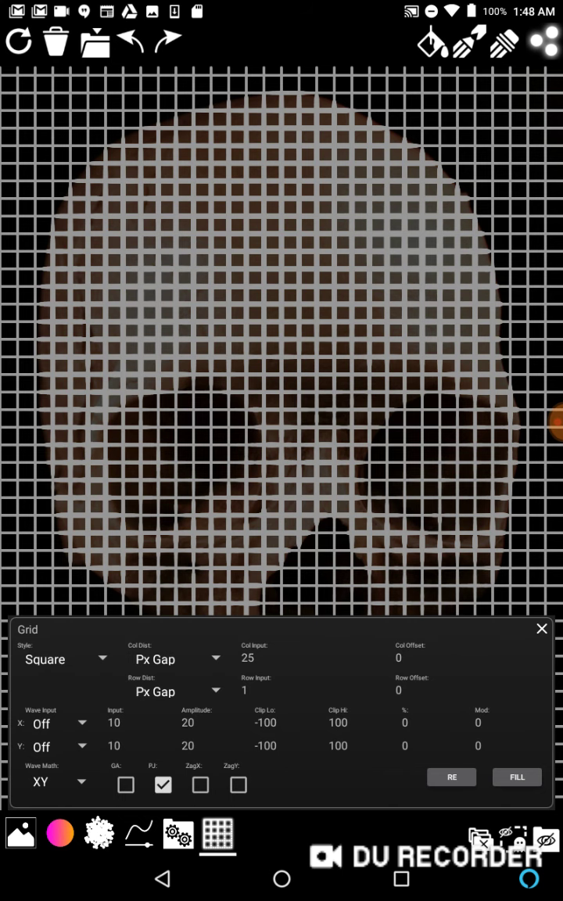
pyautogui.click(99, 833)
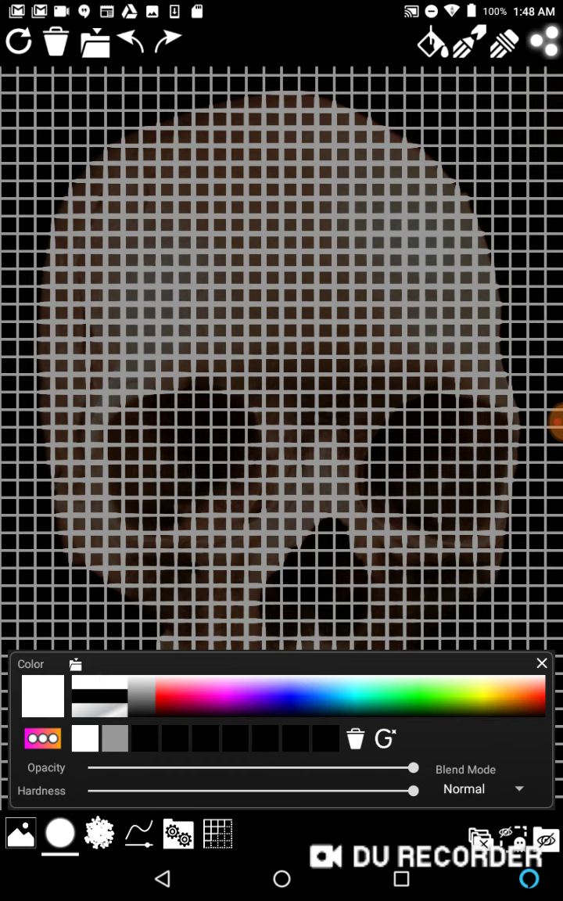
# - Fill a white grid with 25-pixel row gaps so bright dots trace the skull
pyautogui.click(216, 833)
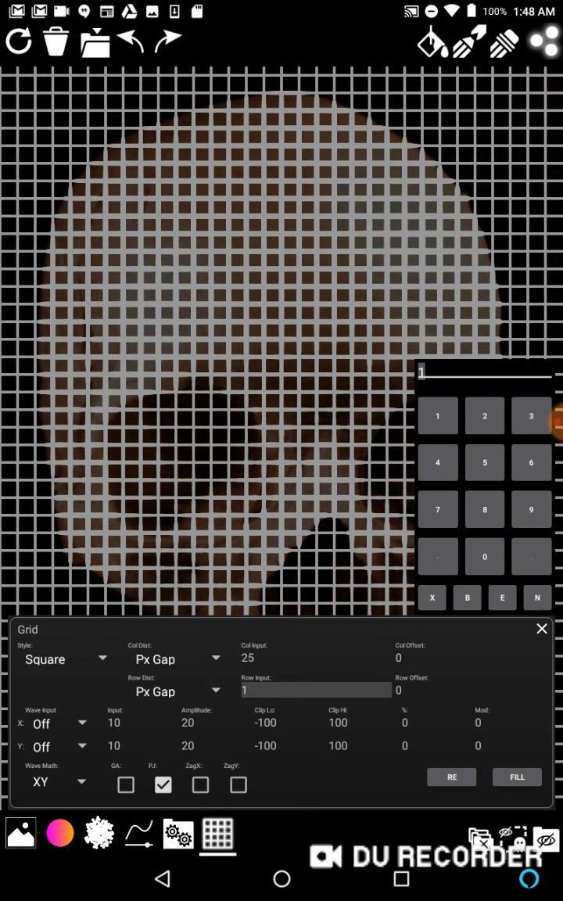
pyautogui.click(516, 776)
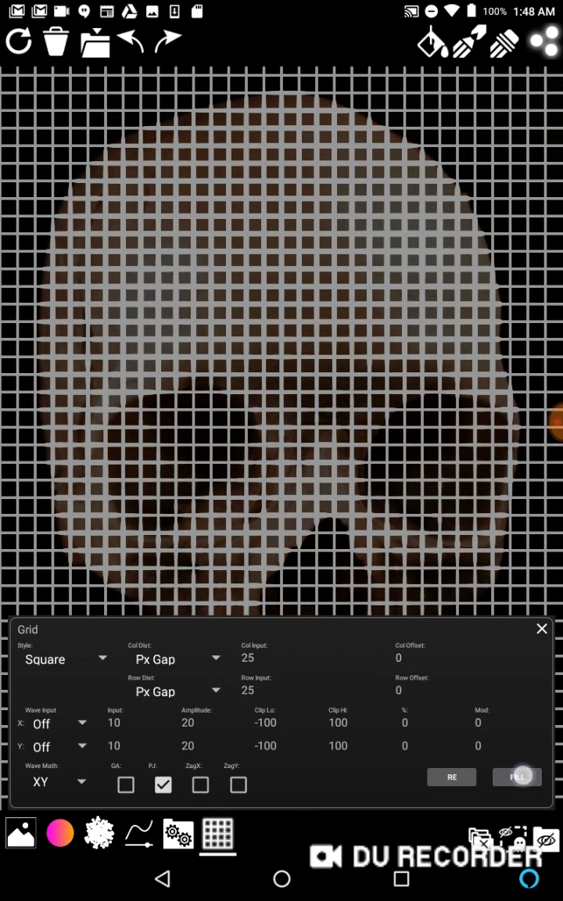
pyautogui.click(541, 628)
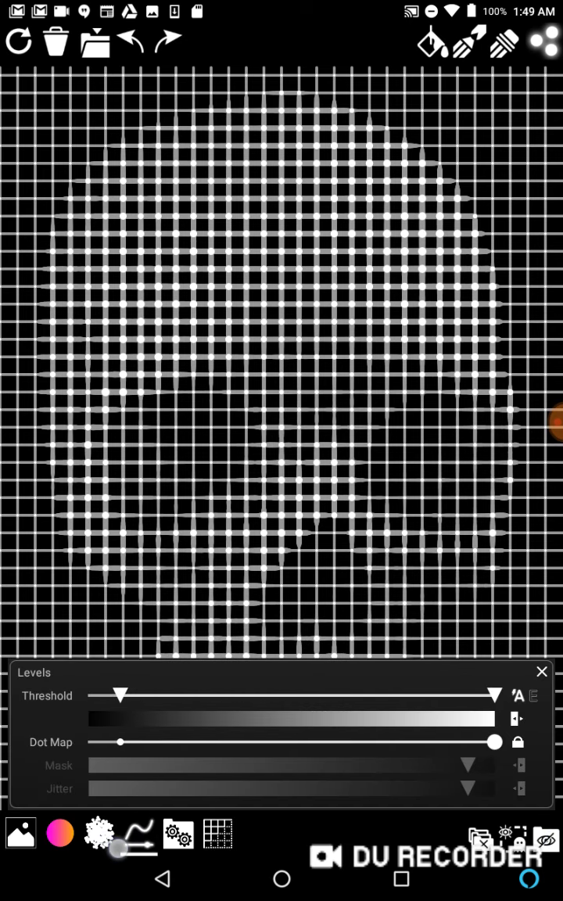
# - Raise the Levels threshold slightly and refill the grid lines in gray
pyautogui.moveTo(118, 694); pyautogui.dragTo(148, 694)
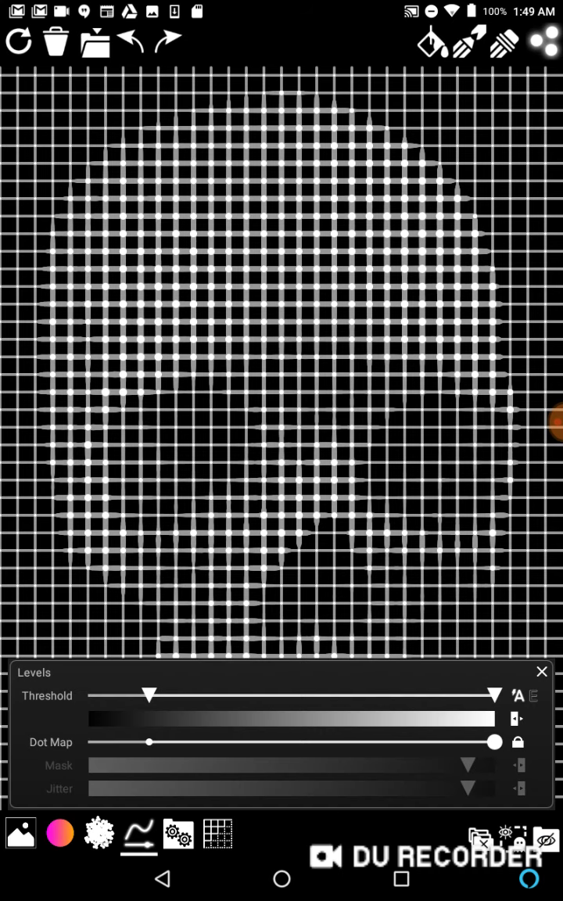
pyautogui.click(219, 834)
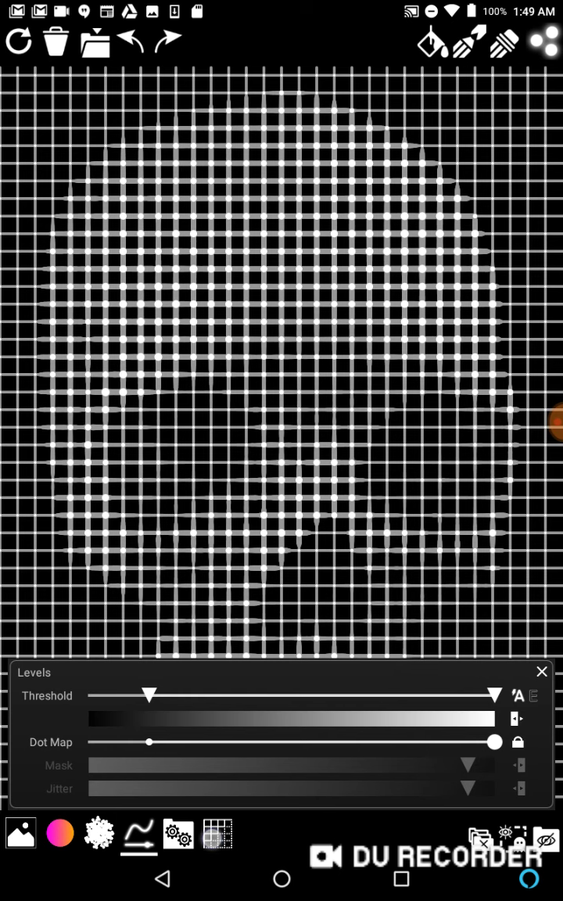
pyautogui.click(217, 833)
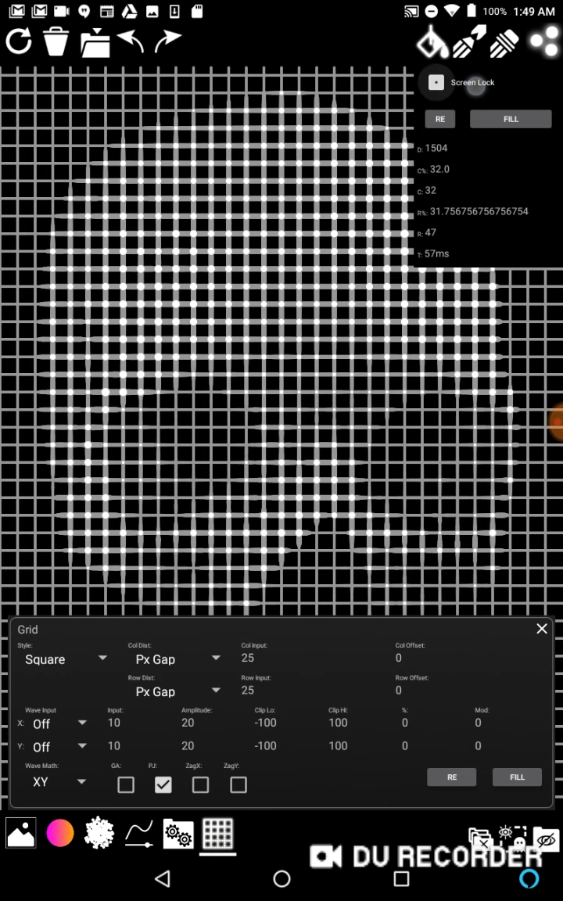
pyautogui.click(435, 82)
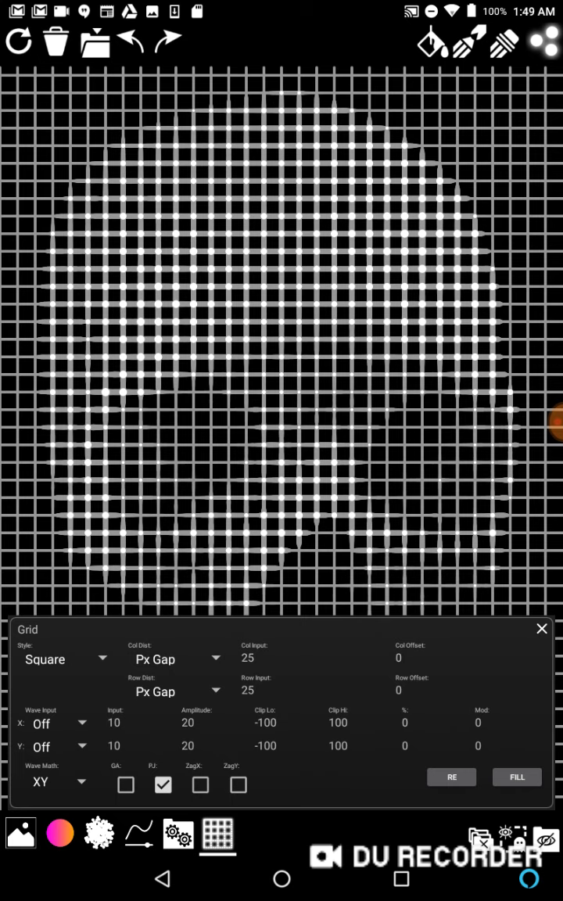
pyautogui.click(316, 656)
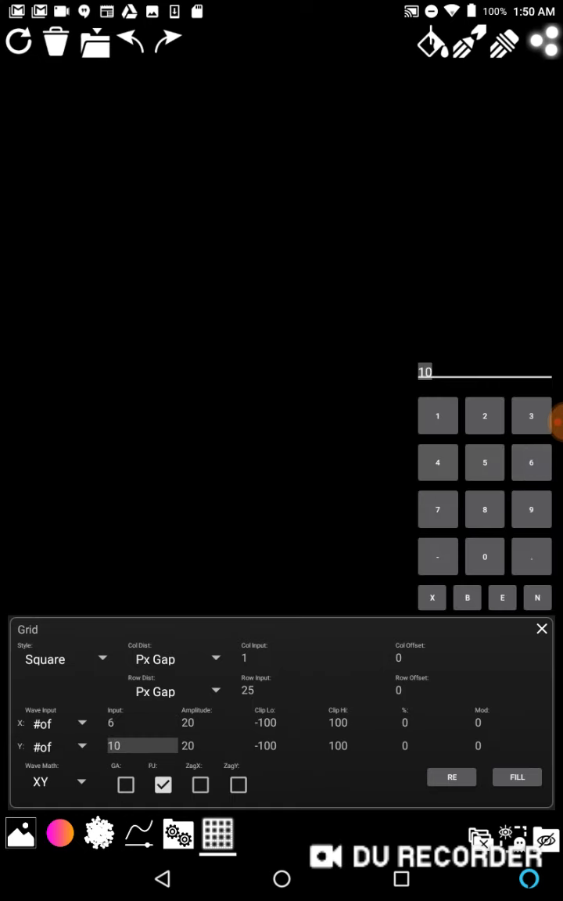
# - Fill white wavy lines using wave counts X 6, Y 3 and amplitude 30
pyautogui.click(537, 421)
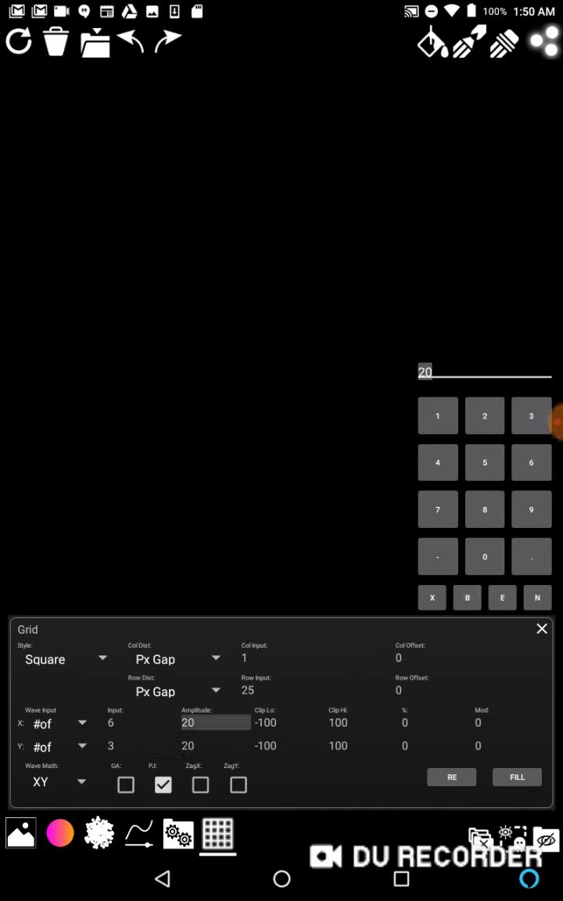
pyautogui.click(530, 415)
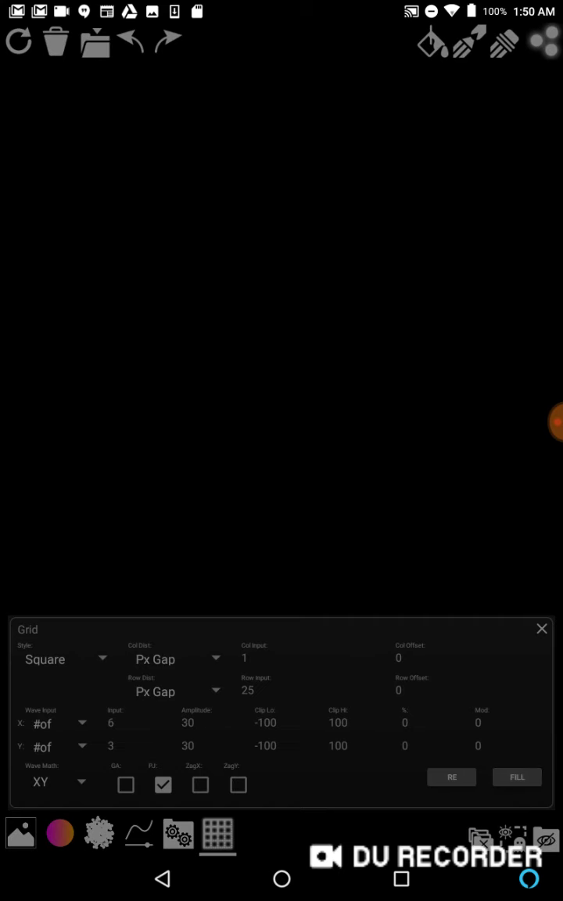
pyautogui.click(516, 776)
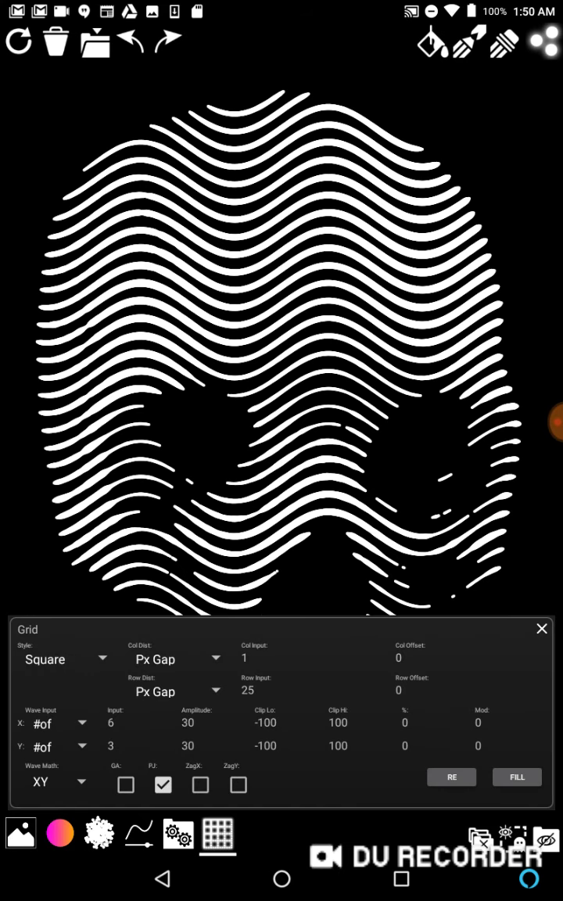
# - Clear the skull lines and fill the canvas with gray wavy lines at amplitude 20
pyautogui.click(139, 834)
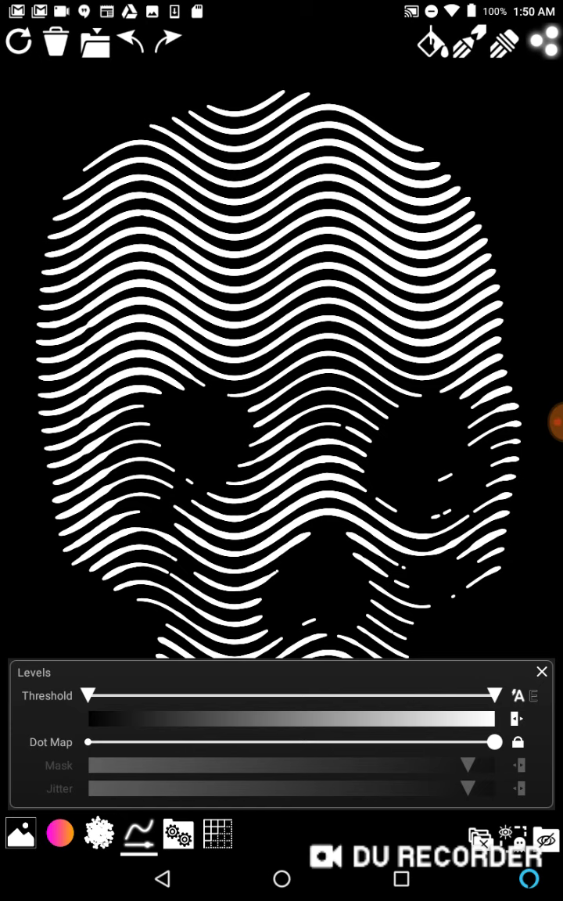
pyautogui.click(541, 671)
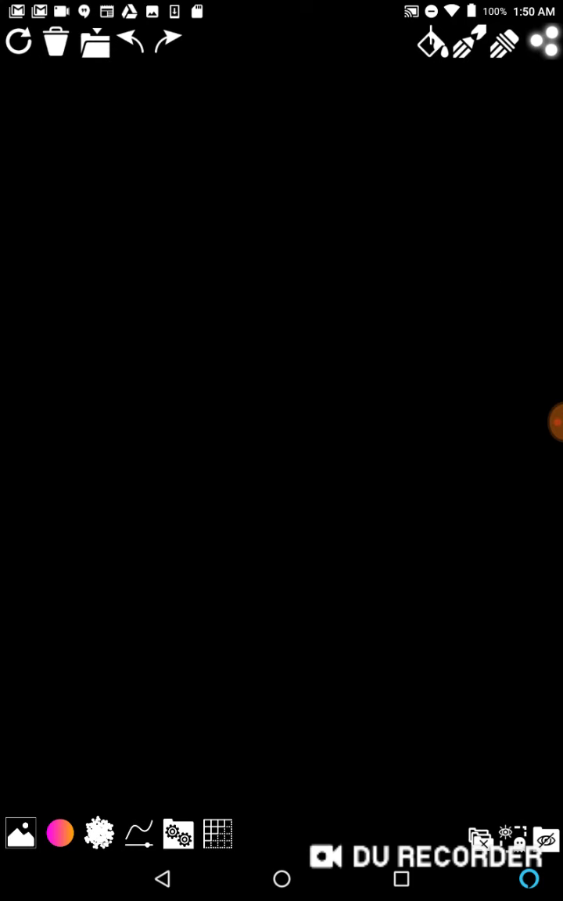
pyautogui.click(217, 832)
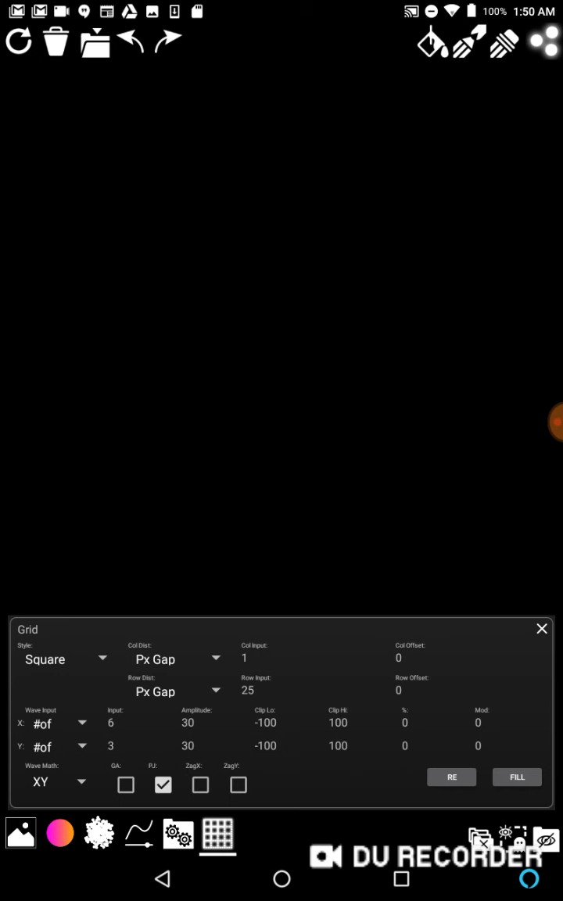
pyautogui.click(516, 776)
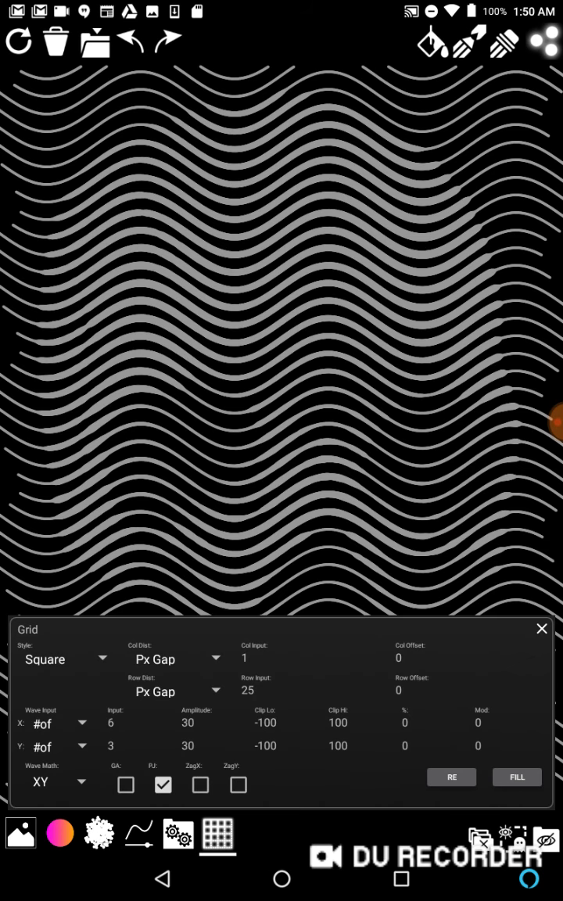
pyautogui.click(188, 723)
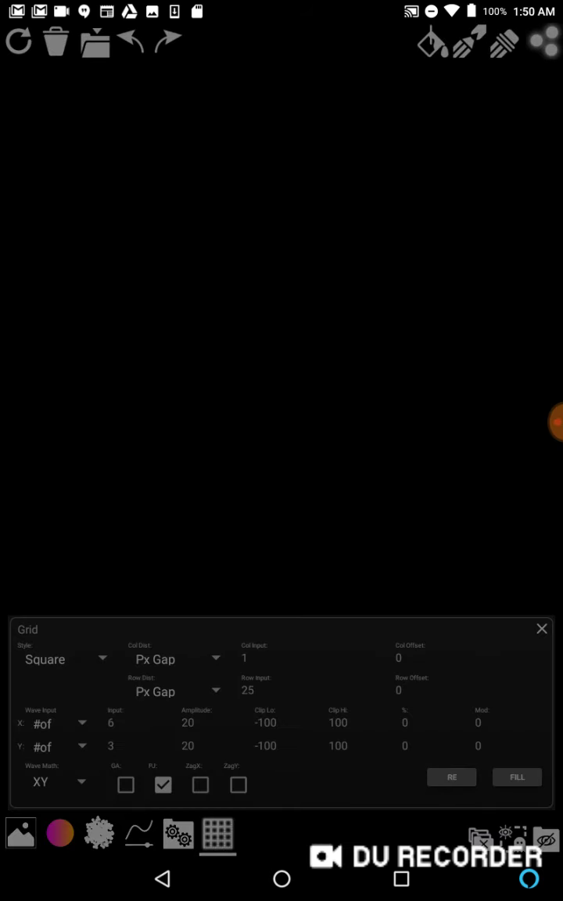
# - Set Row Input to 1, shrink the dot size, and fill vertical wavy lines
pyautogui.click(313, 656)
pyautogui.write('25')
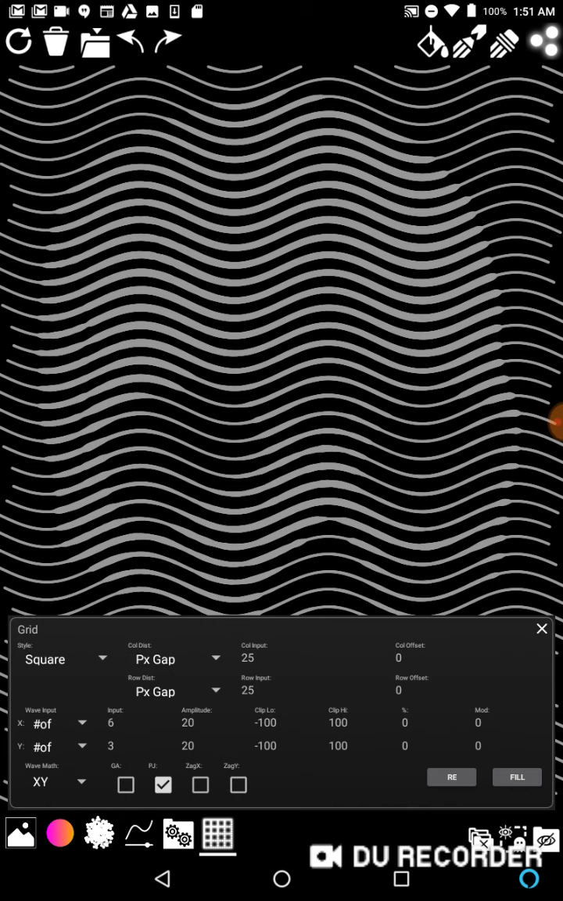
pyautogui.click(316, 690)
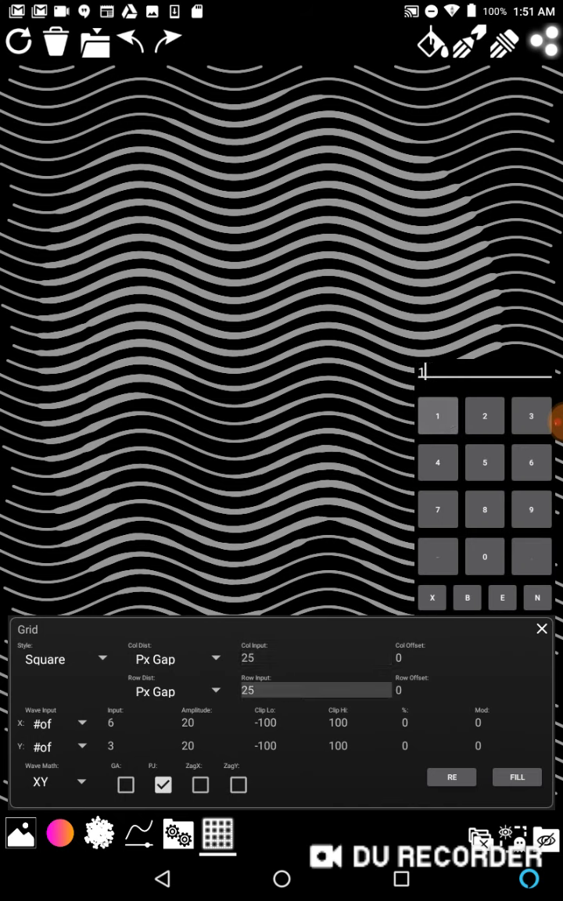
pyautogui.click(99, 833)
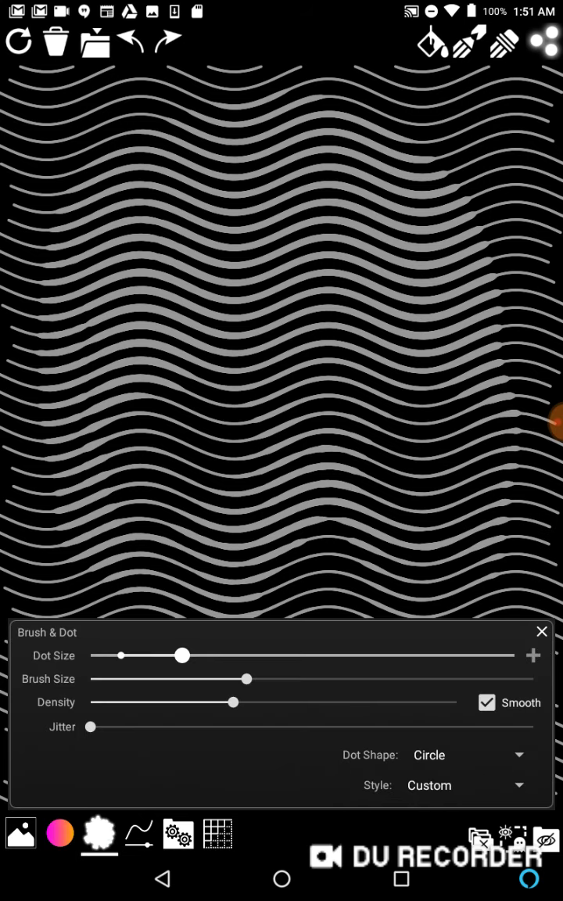
pyautogui.moveTo(183, 654); pyautogui.dragTo(151, 654)
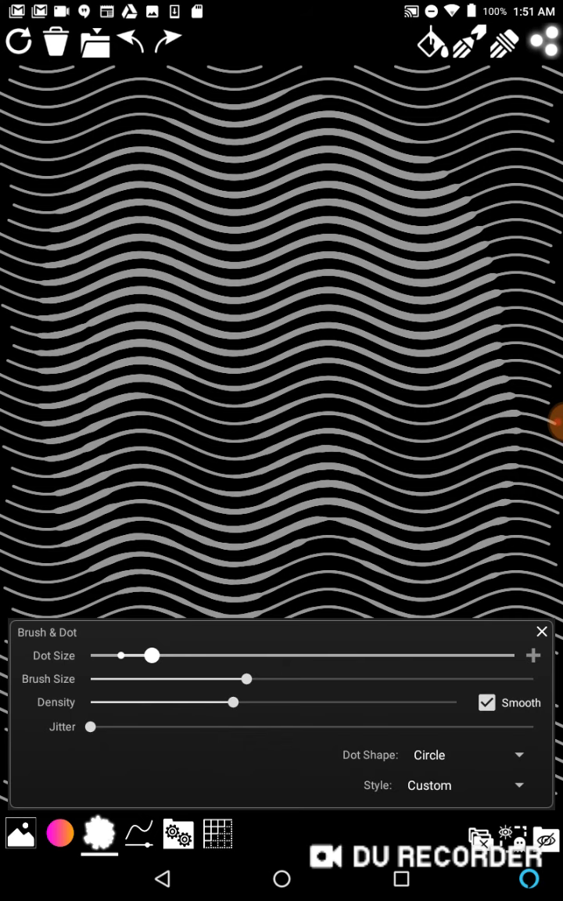
pyautogui.click(218, 832)
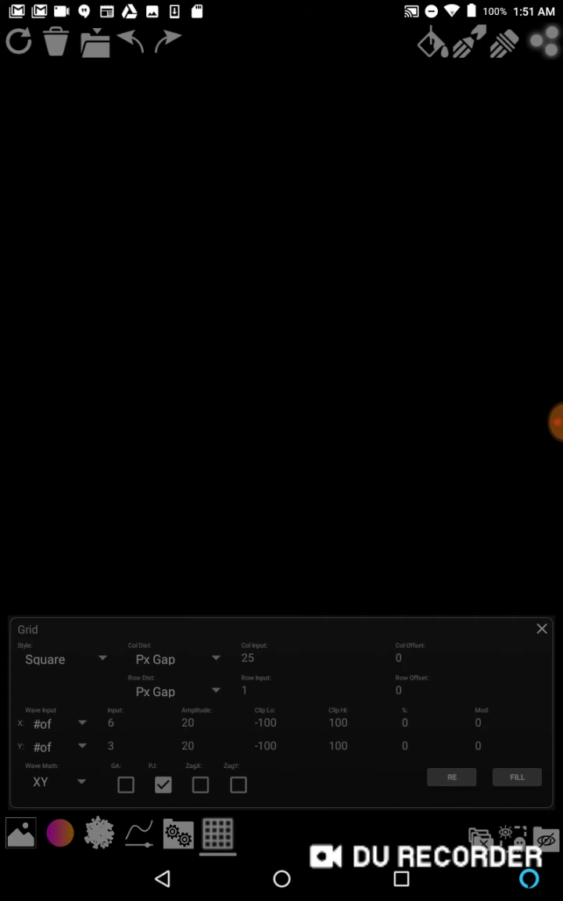
pyautogui.click(516, 776)
pyautogui.write('25')
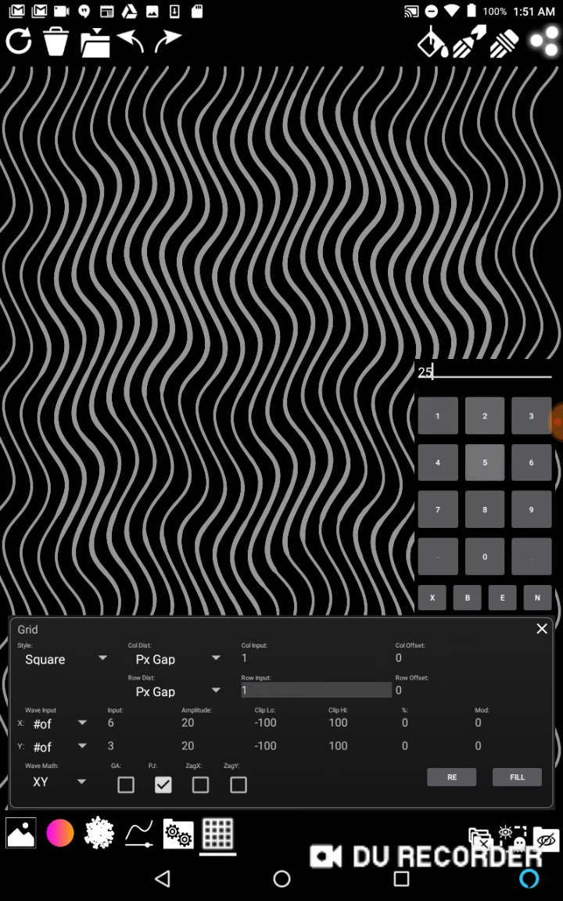
# - Set Row Input back to 25 and fill horizontal wavy lines to complete the mesh
pyautogui.click(516, 776)
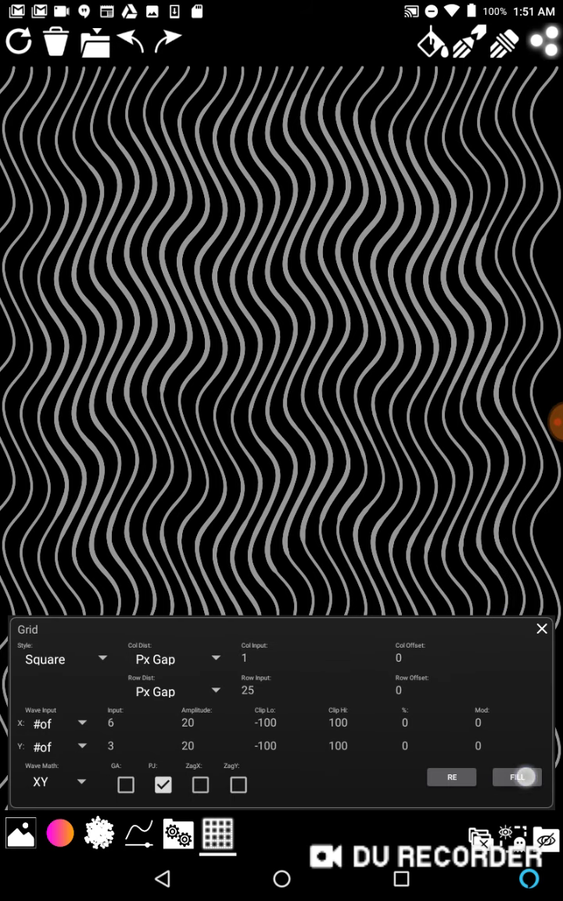
pyautogui.click(516, 776)
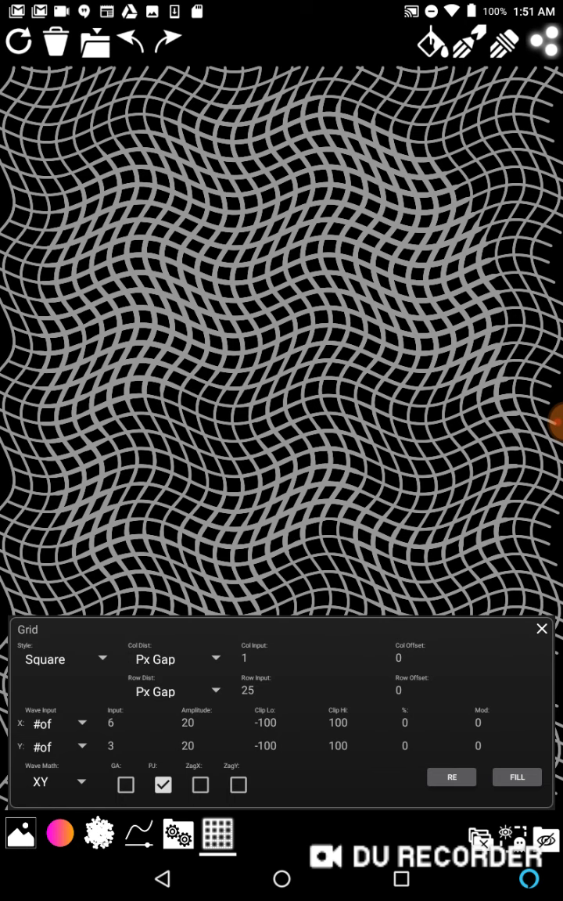
pyautogui.click(139, 834)
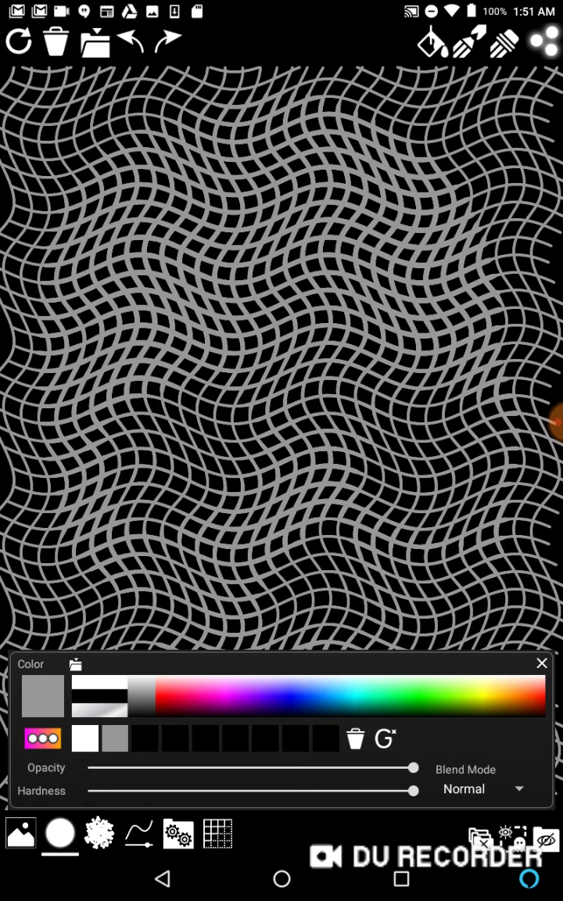
# - Switch the colour to white and fill larger white dots along the mesh to form the skull
pyautogui.click(217, 833)
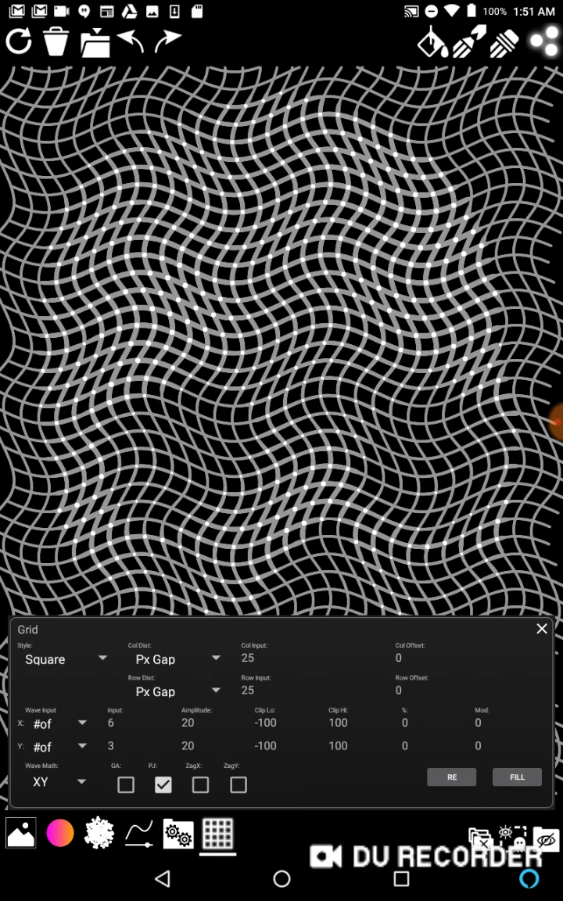
pyautogui.click(99, 834)
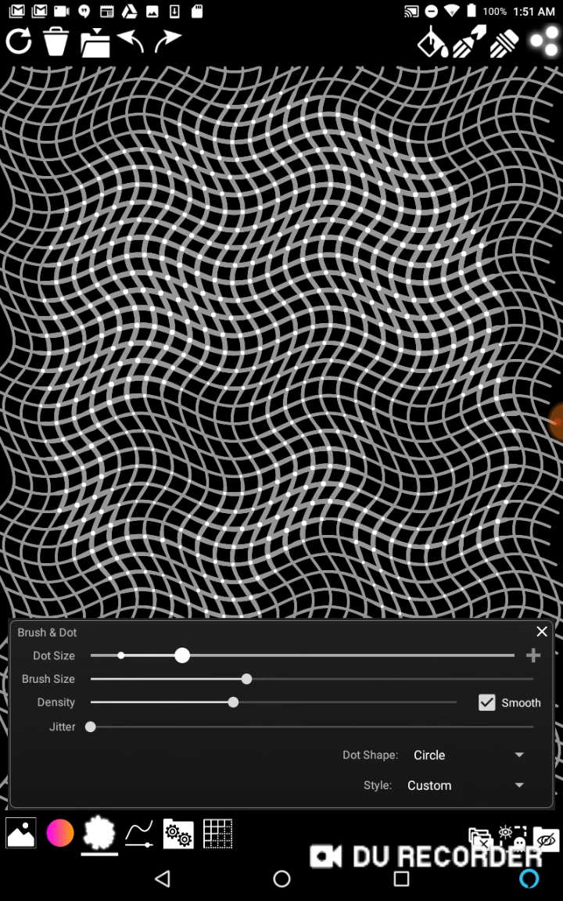
pyautogui.click(216, 833)
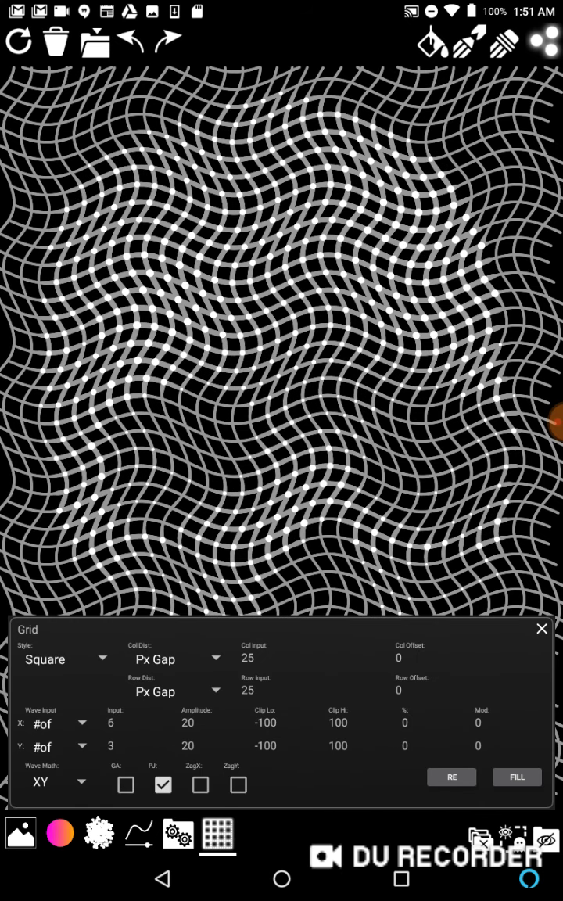
pyautogui.click(541, 628)
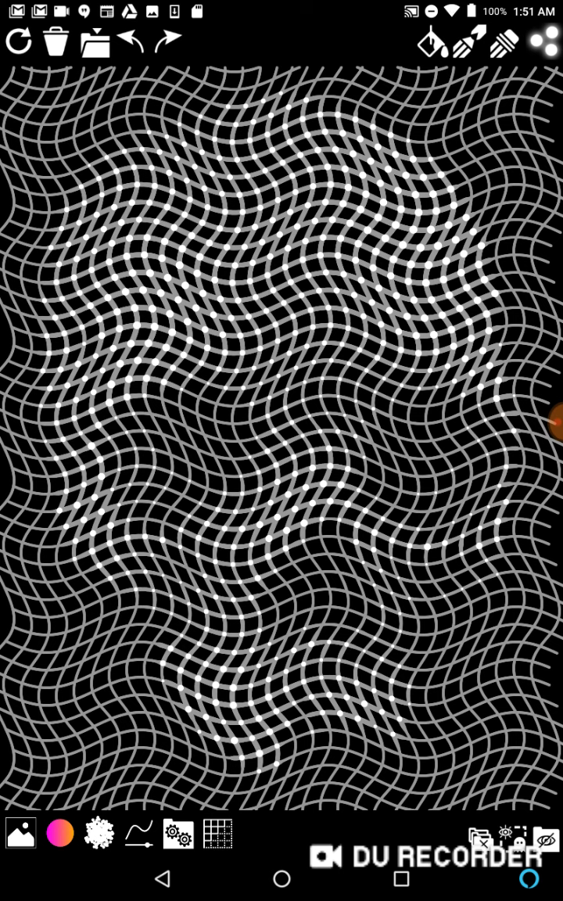